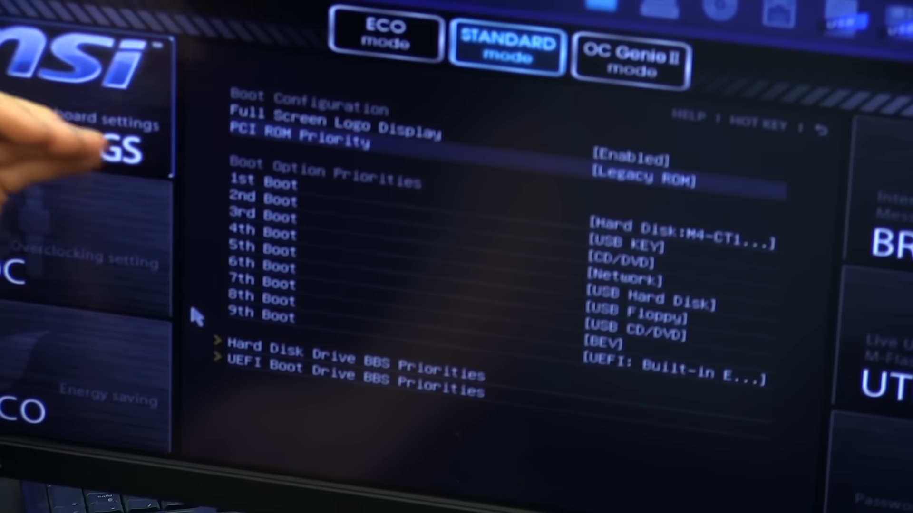
{"action": "mouse_move", "coordinate": [611, 201]}
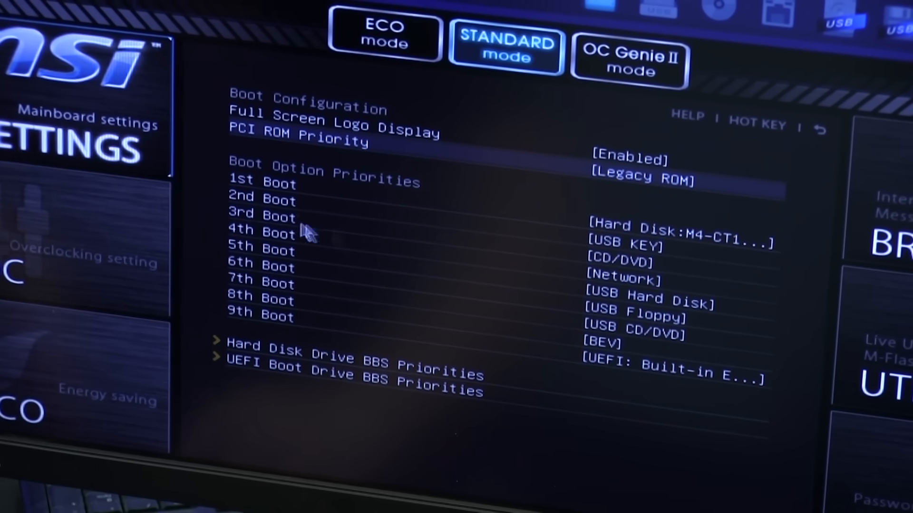
{"action": "mouse_move", "coordinate": [632, 227]}
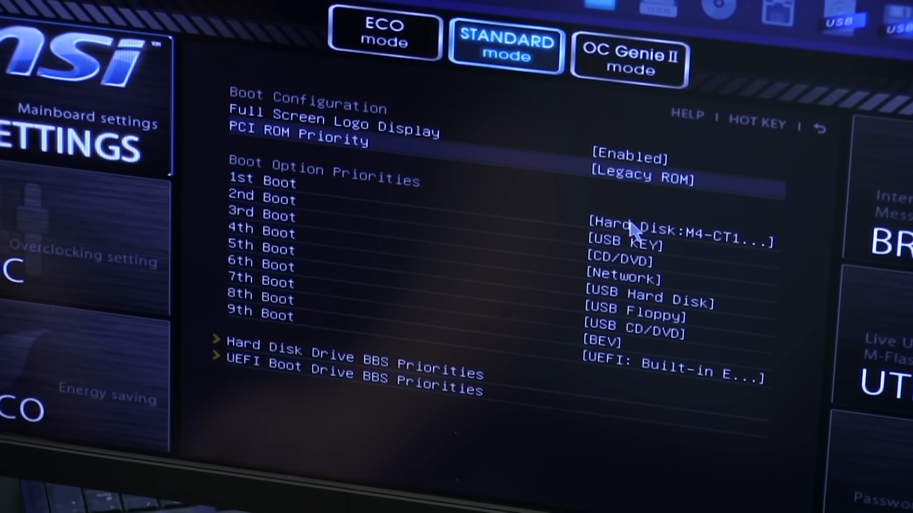
{"action": "mouse_move", "coordinate": [553, 249]}
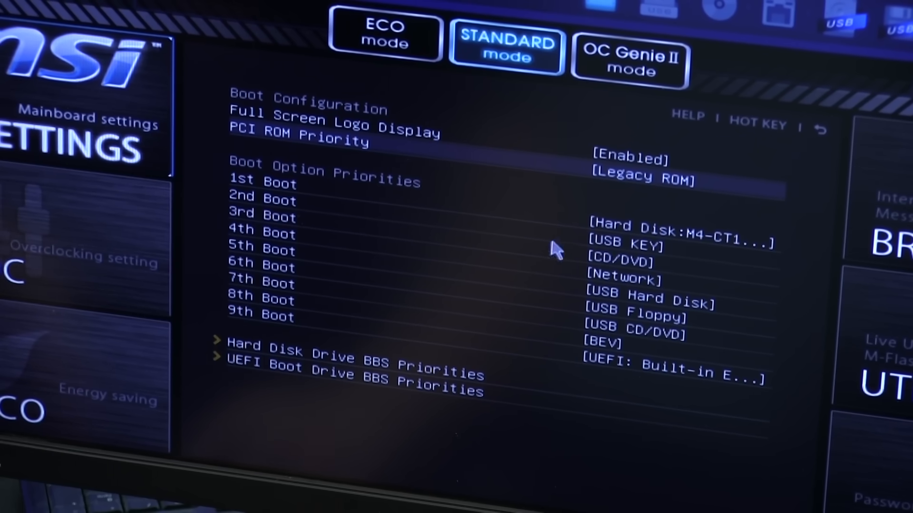
{"action": "mouse_move", "coordinate": [593, 236]}
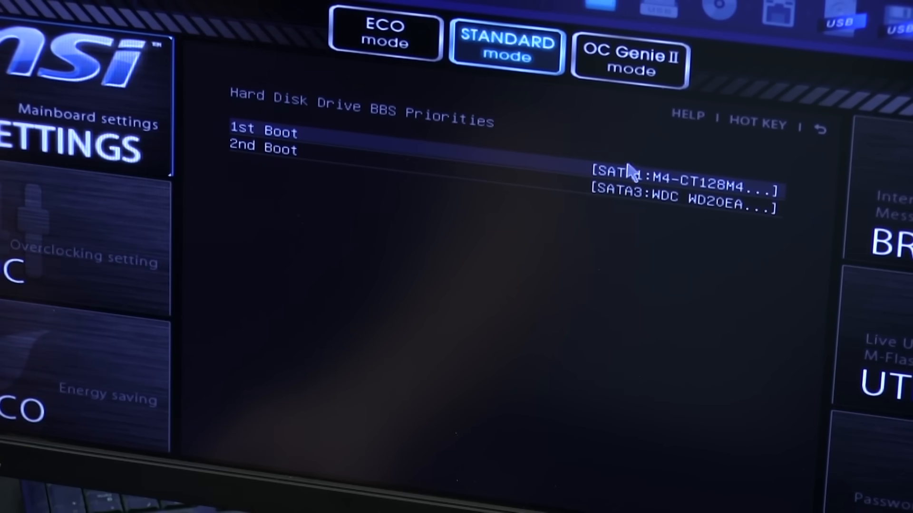
Keep the M4 SSD as the first boot hard disk in the boot-order choices.
{"action": "left_click", "coordinate": [264, 132]}
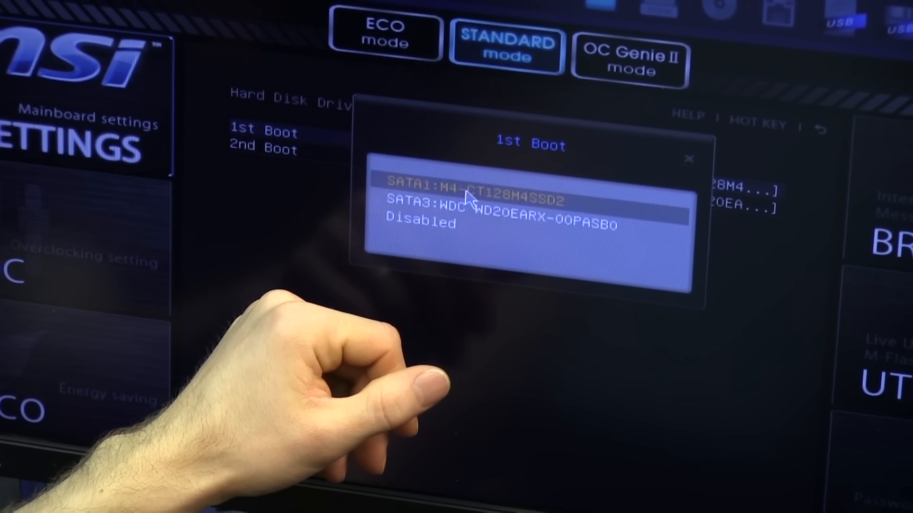
{"action": "left_click", "coordinate": [472, 183]}
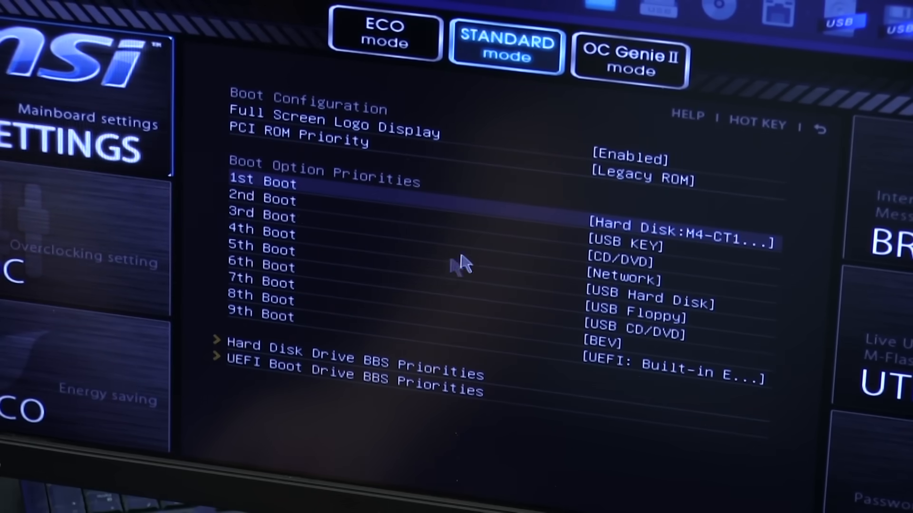
{"action": "mouse_move", "coordinate": [515, 238]}
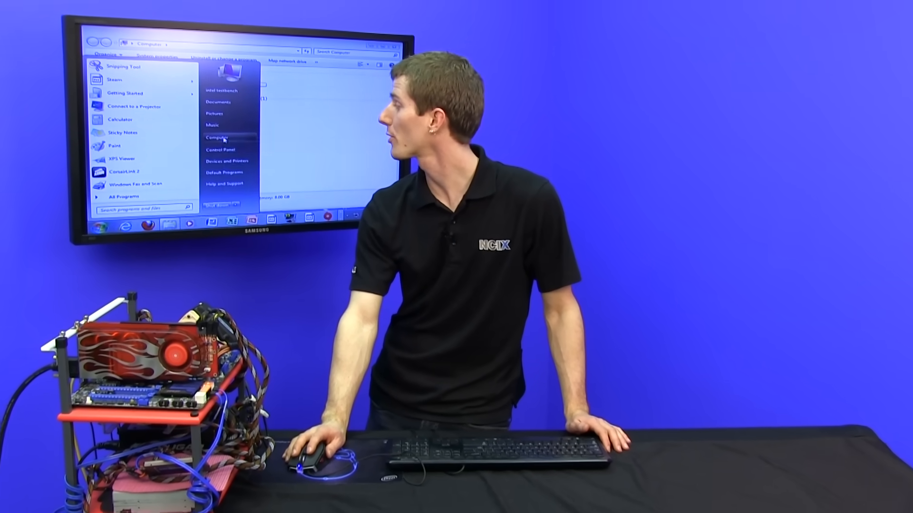
Launch Computer Management from the Computer entry's Manage option.
{"action": "right_click", "coordinate": [215, 137]}
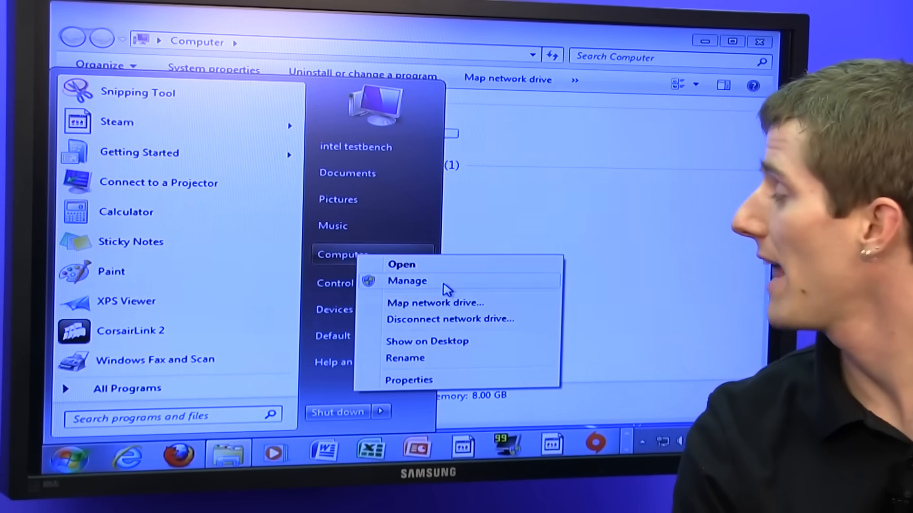
{"action": "left_click", "coordinate": [406, 281]}
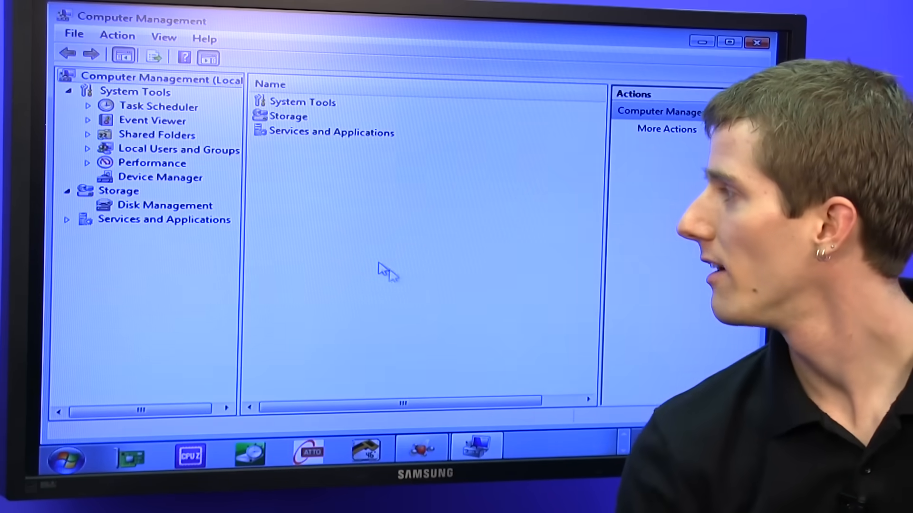
Show Disk Management with the 1862.89 GB Disk 1 listed as unallocated.
{"action": "left_click", "coordinate": [165, 205]}
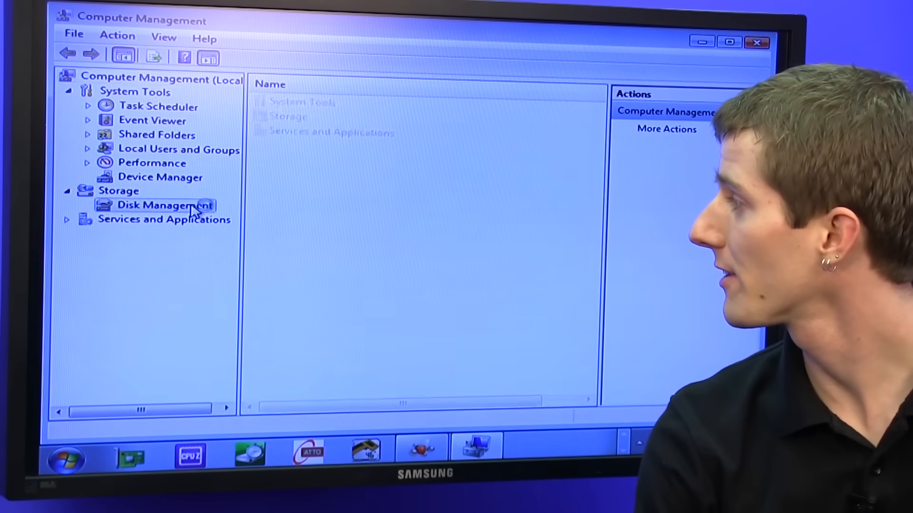
{"action": "left_click", "coordinate": [166, 205]}
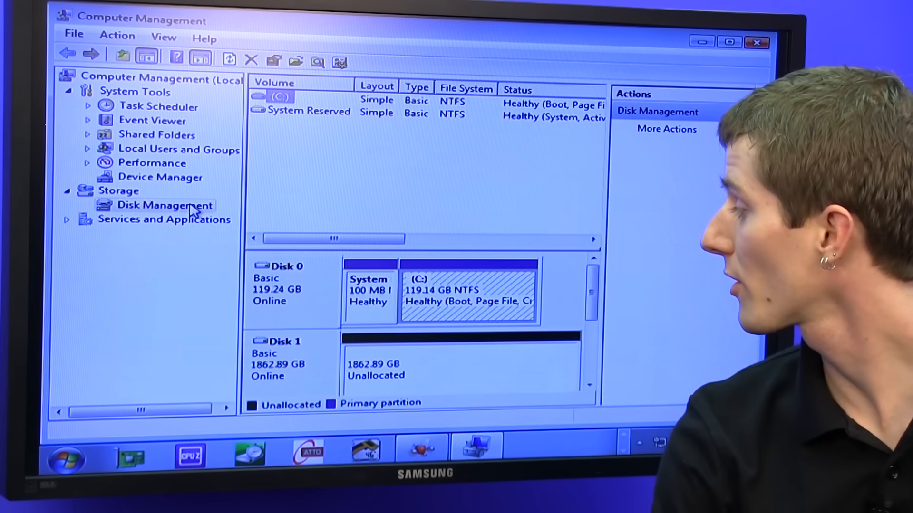
{"action": "mouse_move", "coordinate": [378, 182]}
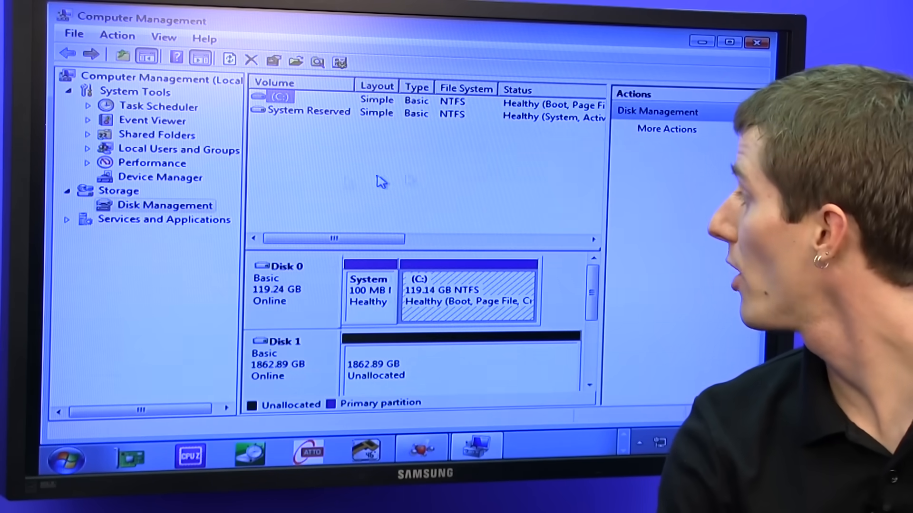
{"action": "mouse_move", "coordinate": [504, 280]}
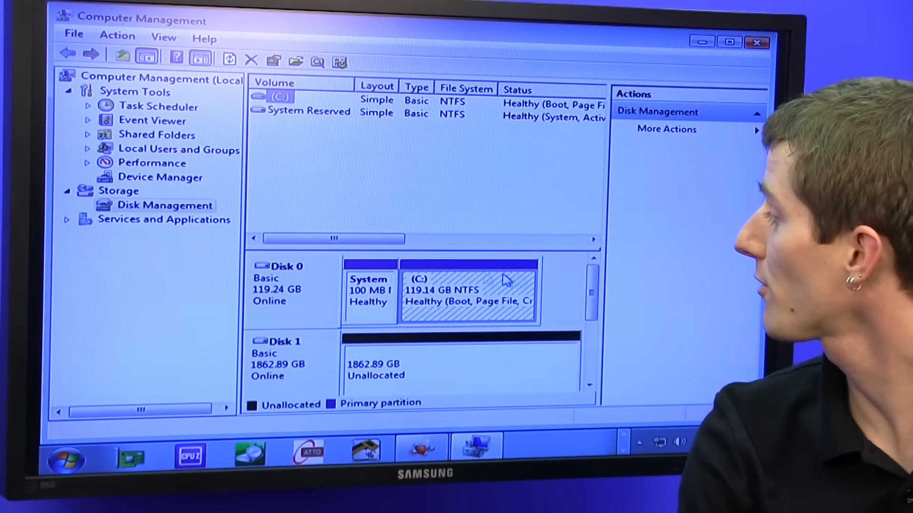
{"action": "mouse_move", "coordinate": [326, 302]}
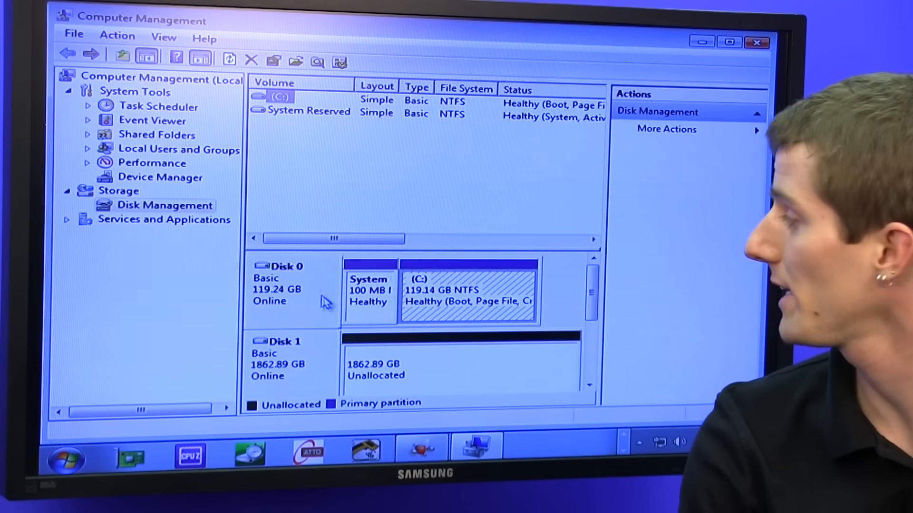
{"action": "mouse_move", "coordinate": [256, 384]}
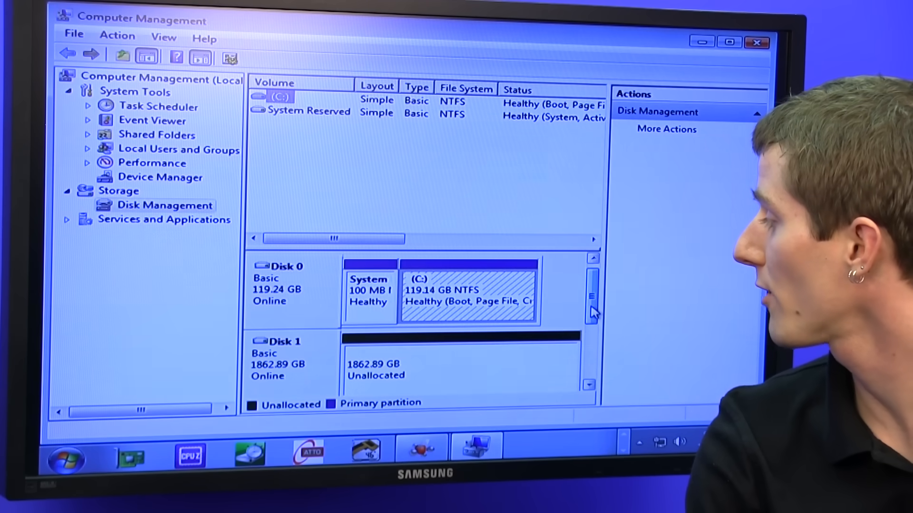
{"action": "scroll", "scroll_direction": "down", "scroll_amount": 3}
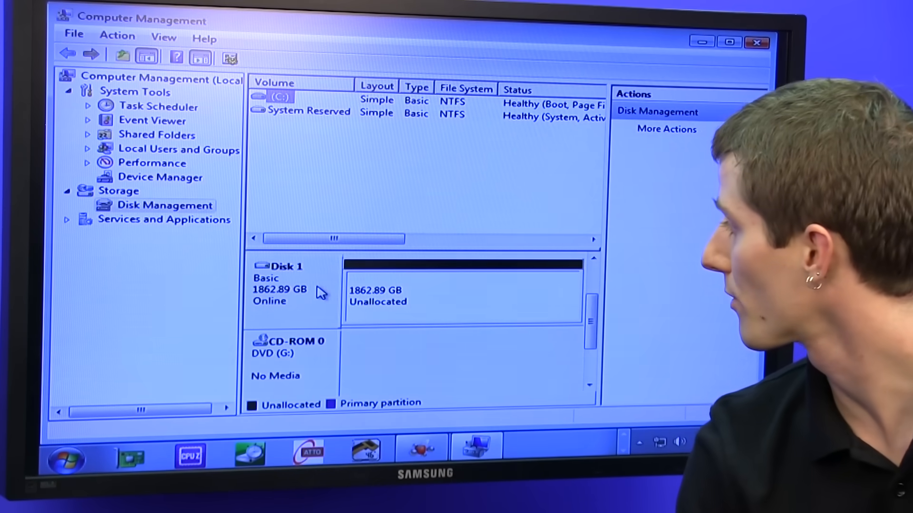
Bring up the options for the unallocated Disk 1 to begin a new simple volume.
{"action": "right_click", "coordinate": [285, 286]}
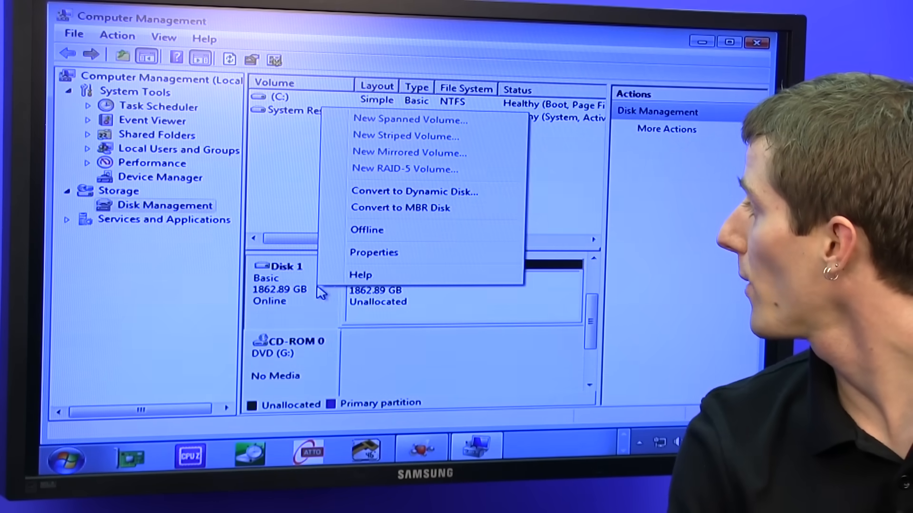
{"action": "mouse_move", "coordinate": [400, 209]}
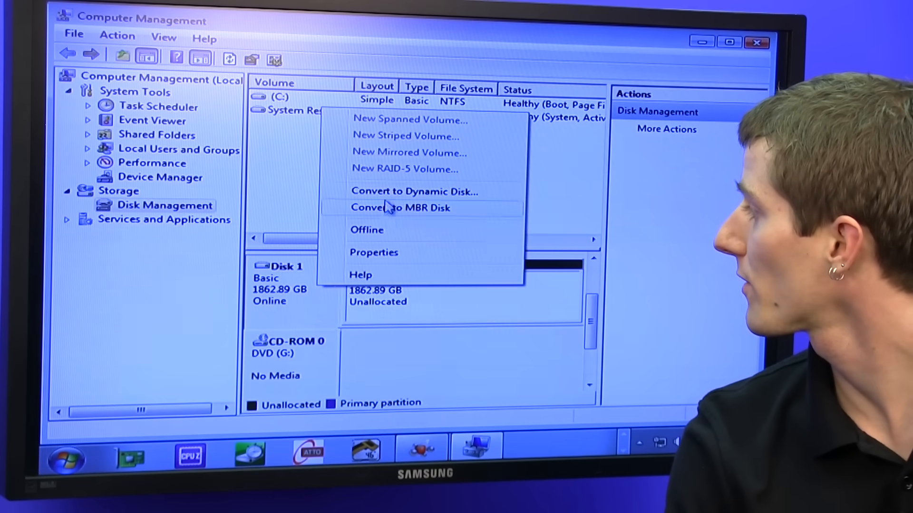
{"action": "mouse_move", "coordinate": [404, 313]}
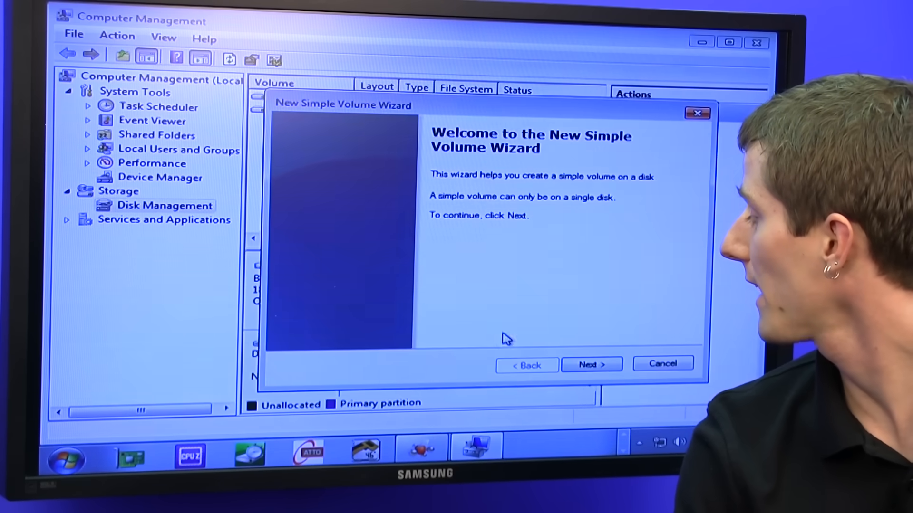
Give the new volume its full size and drive letter D after abandoning the mount-in-folder option.
{"action": "left_click", "coordinate": [592, 364]}
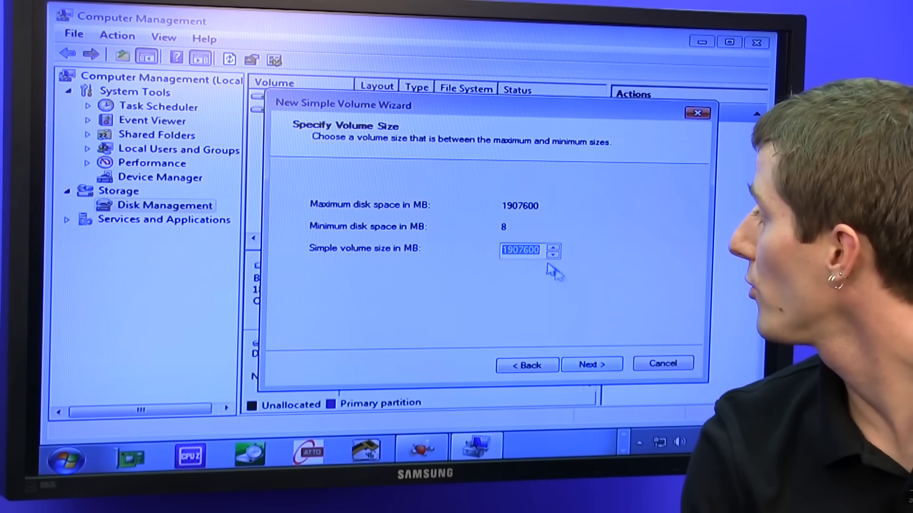
{"action": "left_click", "coordinate": [592, 364]}
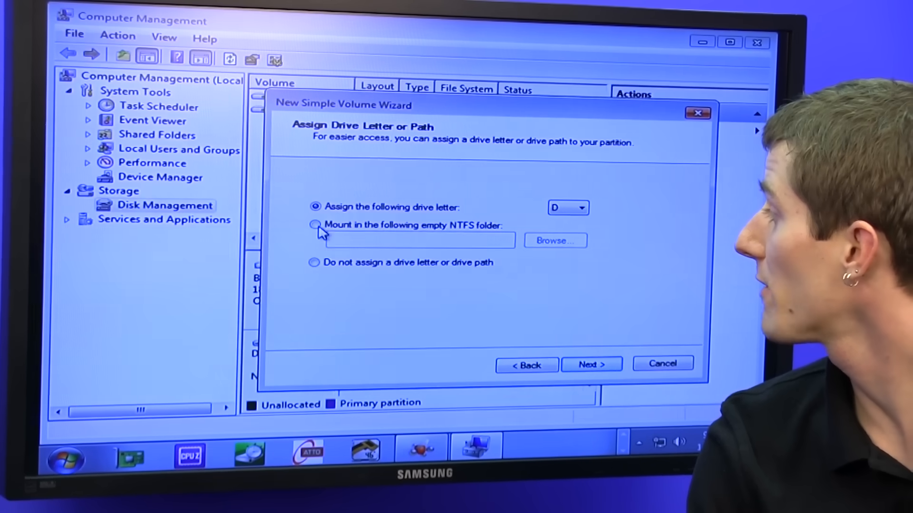
{"action": "left_click", "coordinate": [314, 224]}
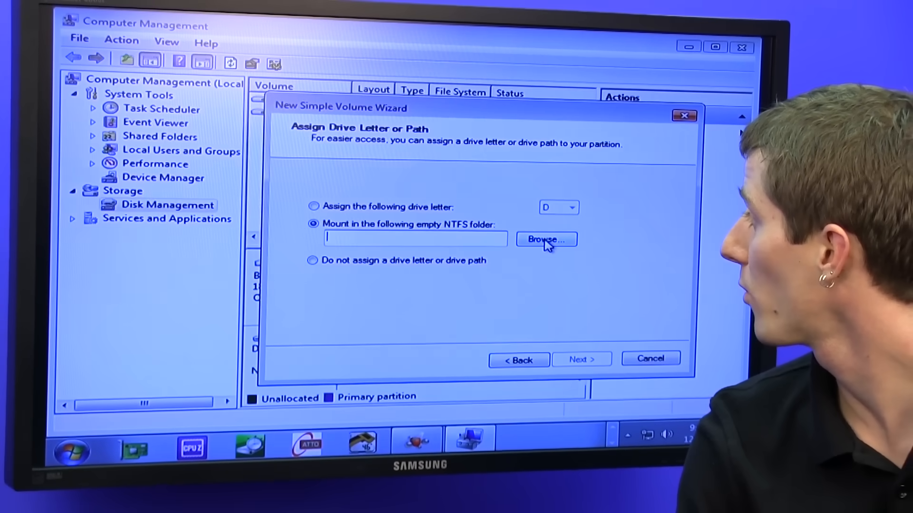
{"action": "left_click", "coordinate": [545, 239]}
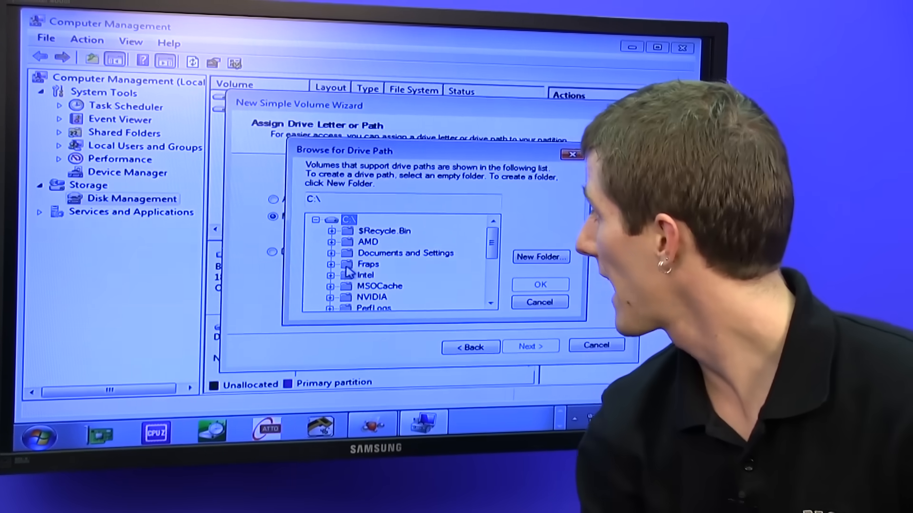
{"action": "left_click", "coordinate": [538, 303]}
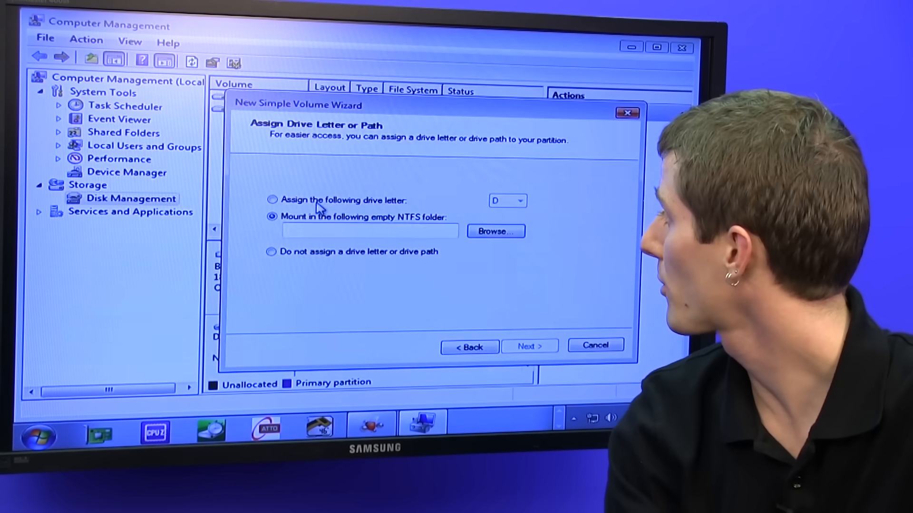
{"action": "left_click", "coordinate": [272, 200]}
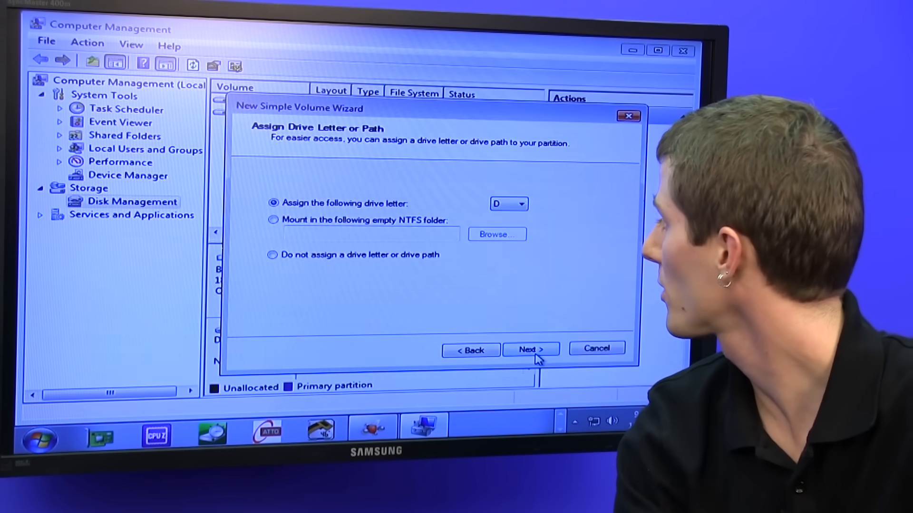
{"action": "left_click", "coordinate": [531, 349]}
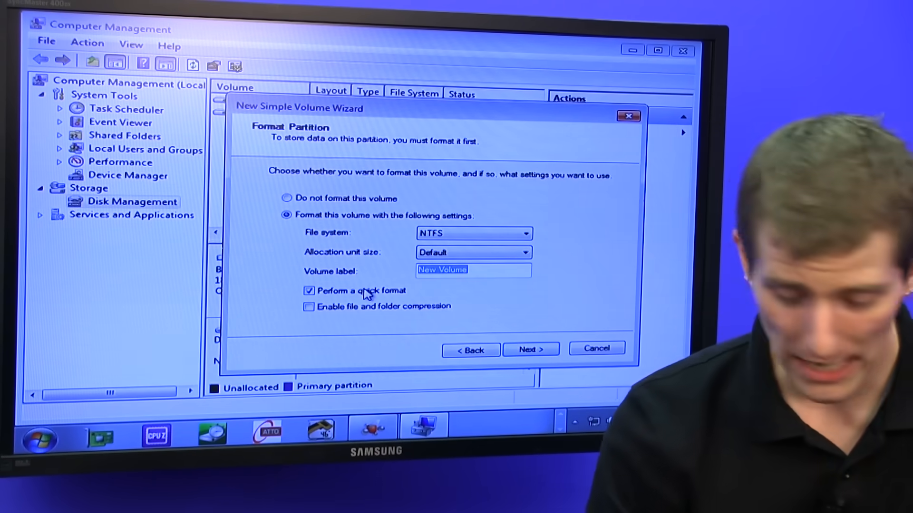
Format the volume as NTFS with quick format and the label Storage.
{"action": "type", "text": "Storage"}
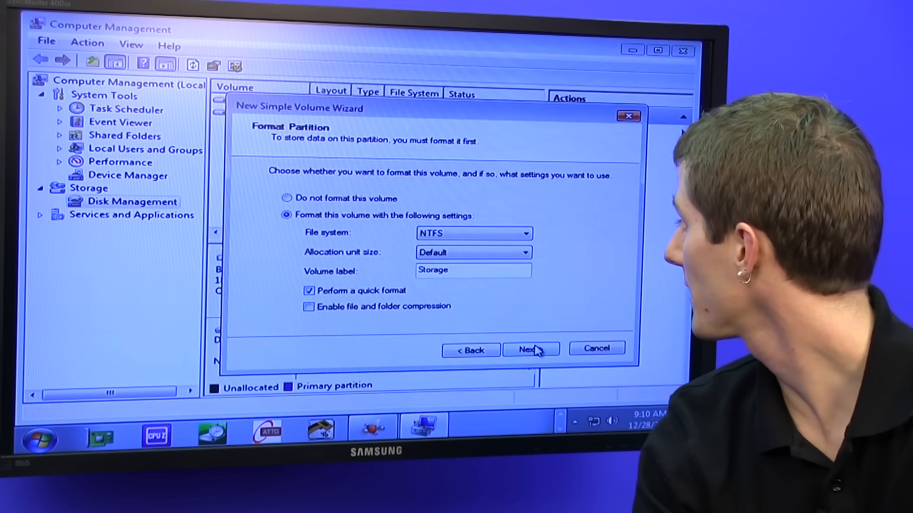
{"action": "left_click", "coordinate": [527, 349]}
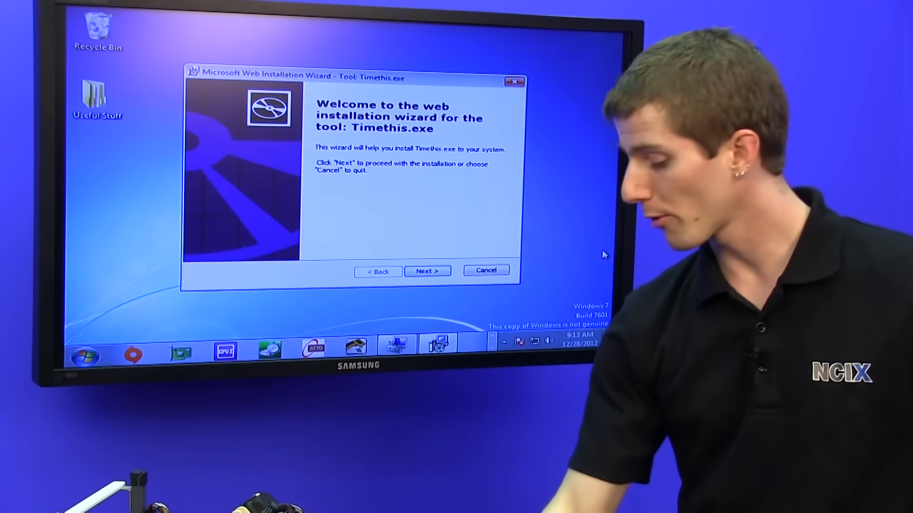
Accept the Timethis.exe licence agreement and continue the installer.
{"action": "left_click", "coordinate": [427, 271]}
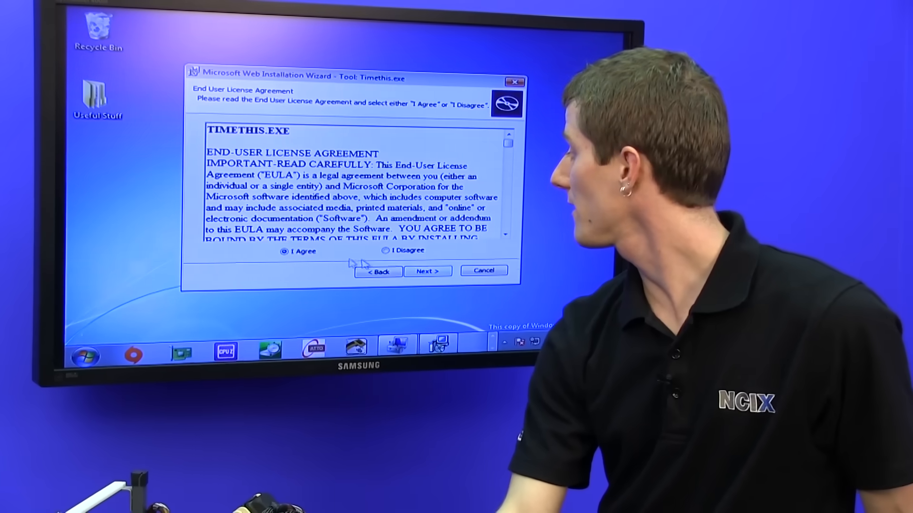
{"action": "left_click", "coordinate": [427, 271]}
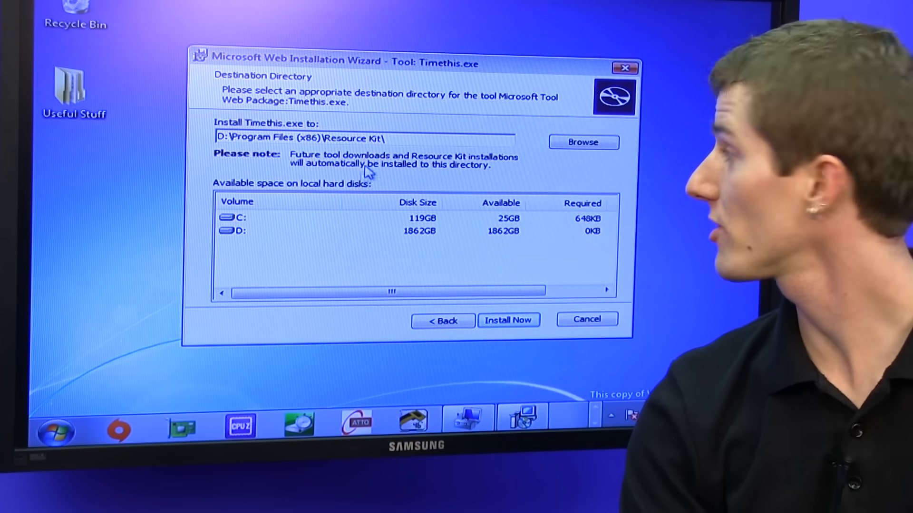
Keep D:\Program Files (x86)\Resource Kit as the install folder after browsing to Storage (D:).
{"action": "left_click", "coordinate": [583, 142]}
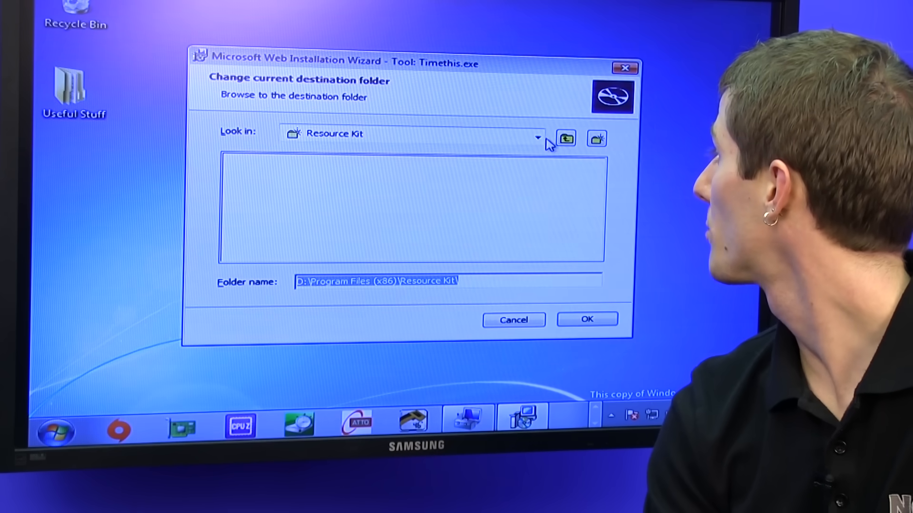
{"action": "left_click", "coordinate": [537, 138]}
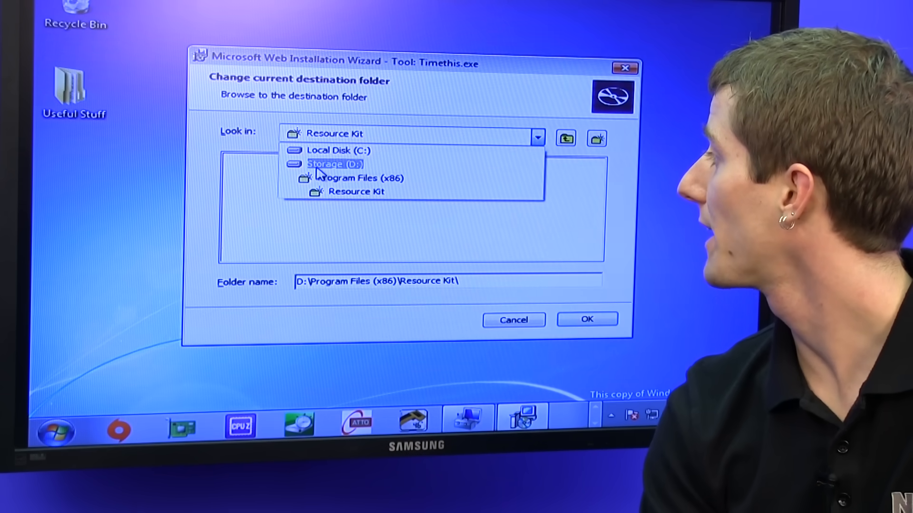
{"action": "left_click", "coordinate": [333, 164]}
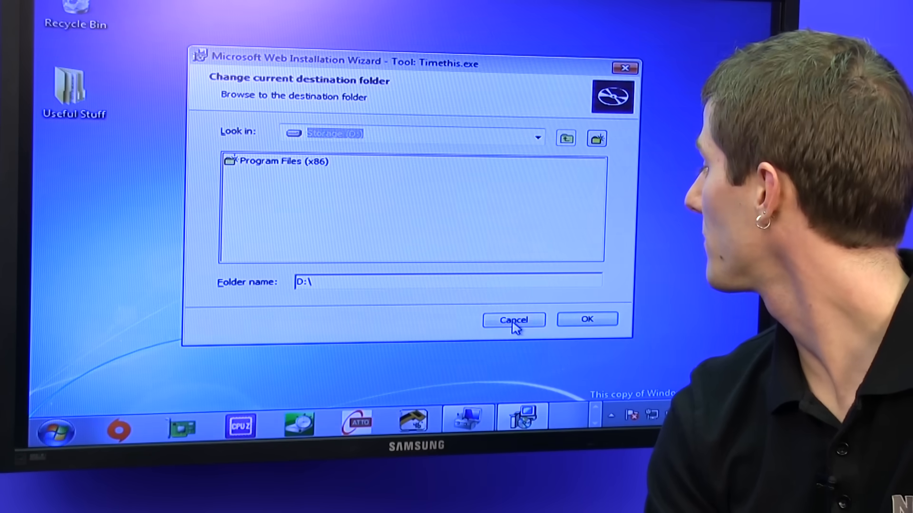
{"action": "left_click", "coordinate": [587, 319]}
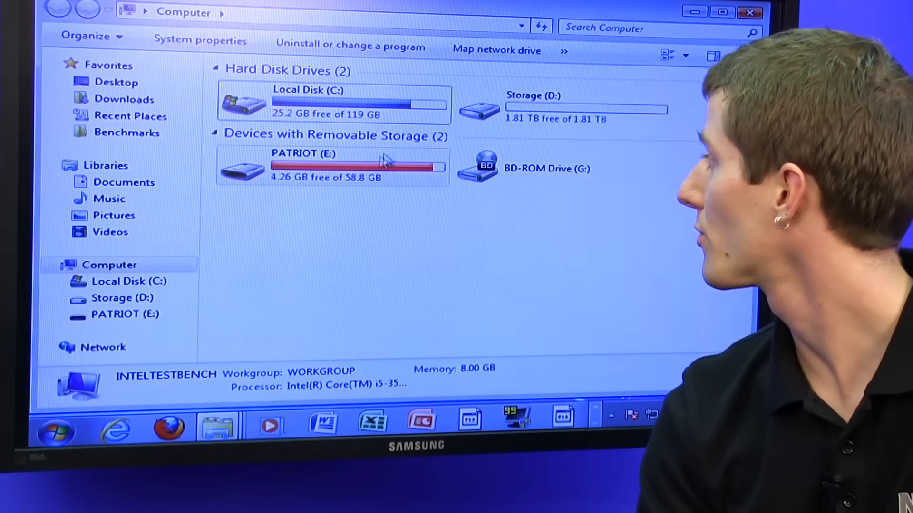
Review the drives in Computer, with Storage (D:) showing 1.81 TB free.
{"action": "double_click", "coordinate": [582, 105]}
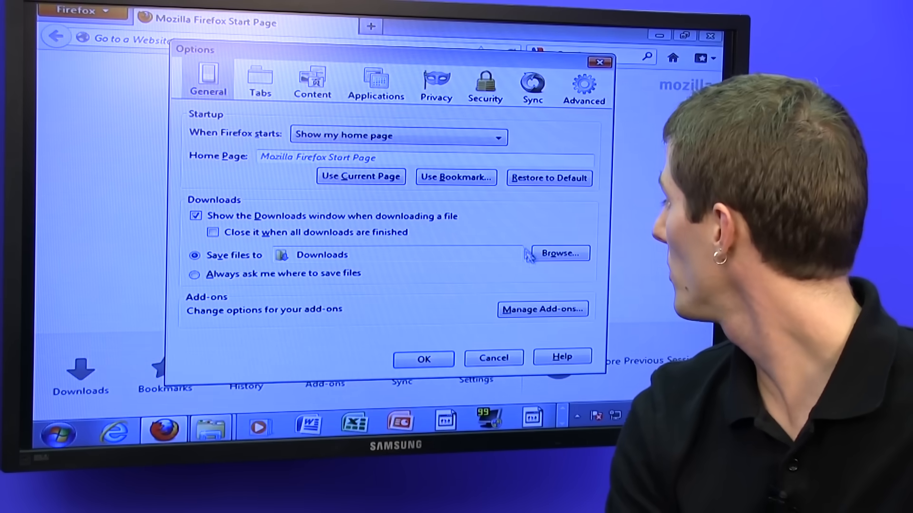
Create a Firefox DL folder on Storage (D:) and make it the download location.
{"action": "left_click", "coordinate": [559, 253]}
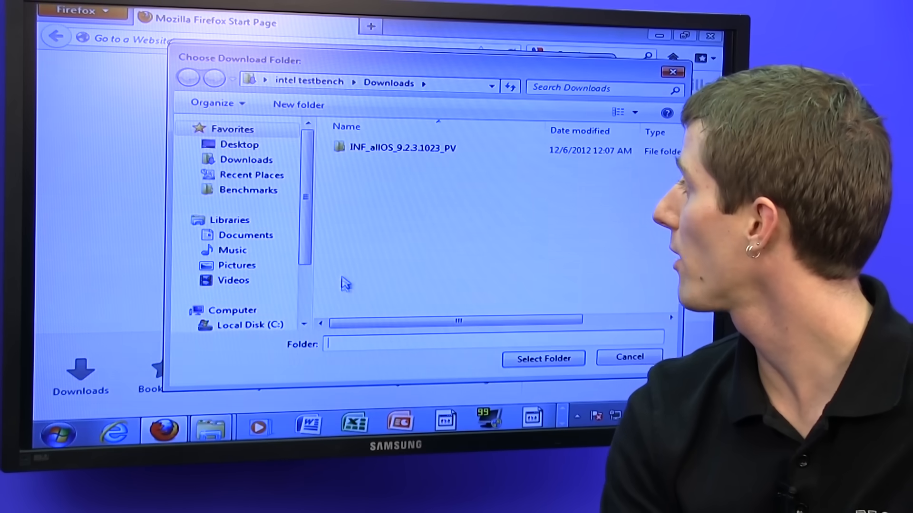
{"action": "scroll", "scroll_direction": "down", "scroll_amount": 3}
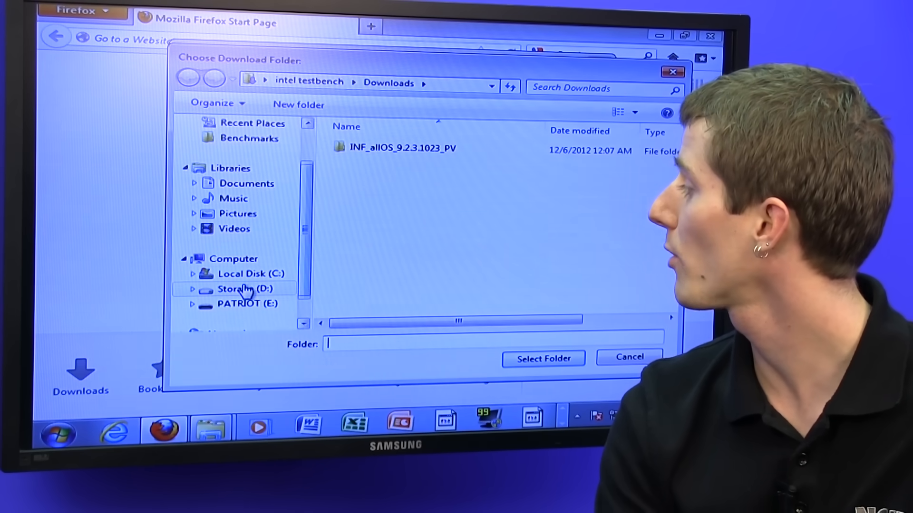
{"action": "left_click", "coordinate": [245, 289]}
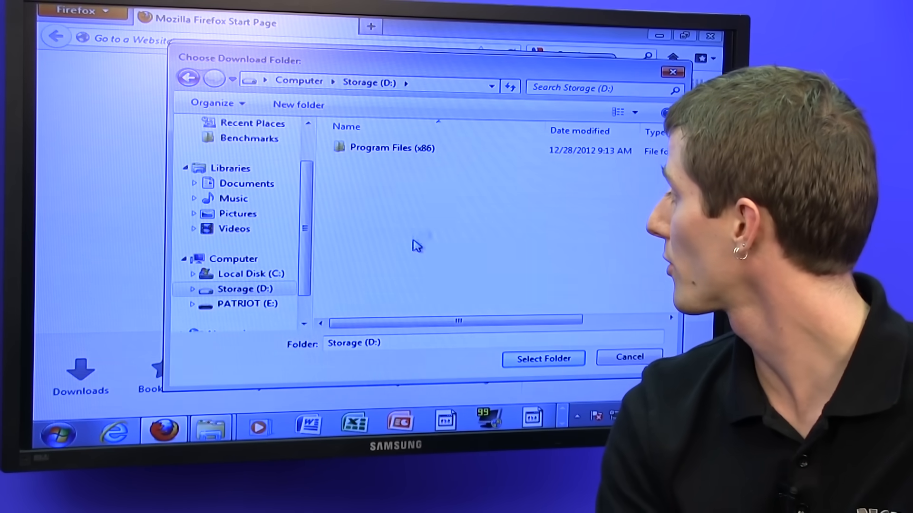
{"action": "right_click", "coordinate": [416, 244]}
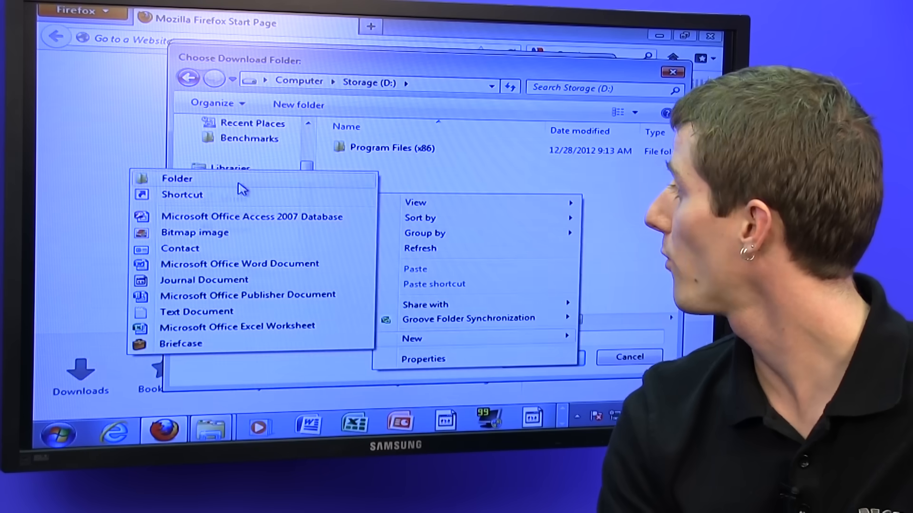
{"action": "left_click", "coordinate": [177, 179]}
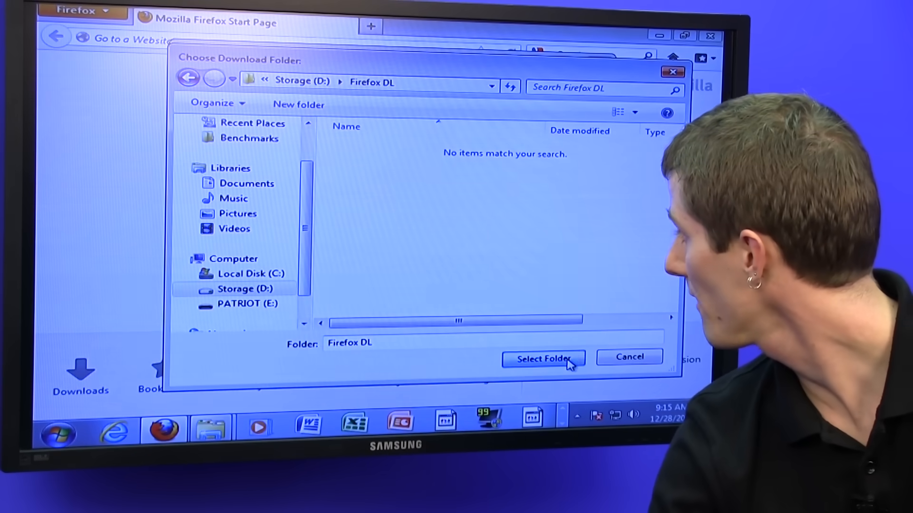
{"action": "left_click", "coordinate": [543, 358]}
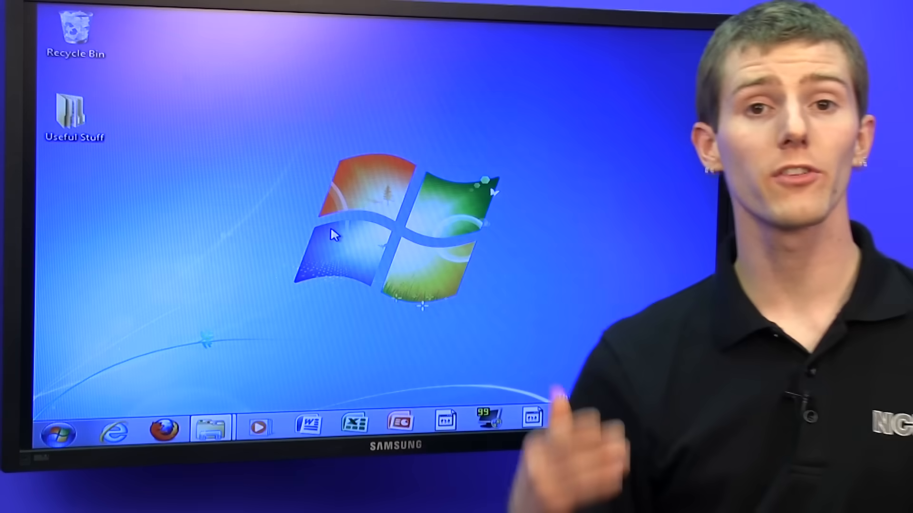
Add a new Music folder on Storage (D:) to the Music library's locations.
{"action": "left_click", "coordinate": [57, 430]}
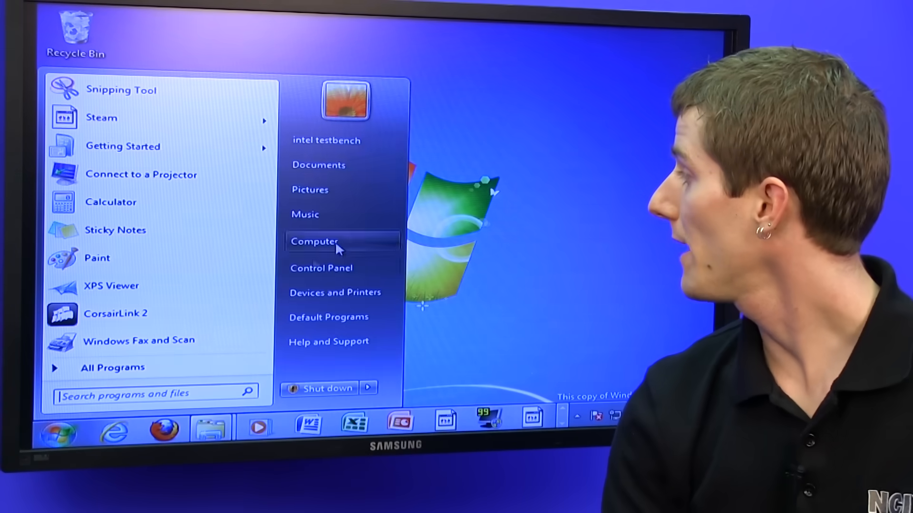
{"action": "right_click", "coordinate": [305, 214]}
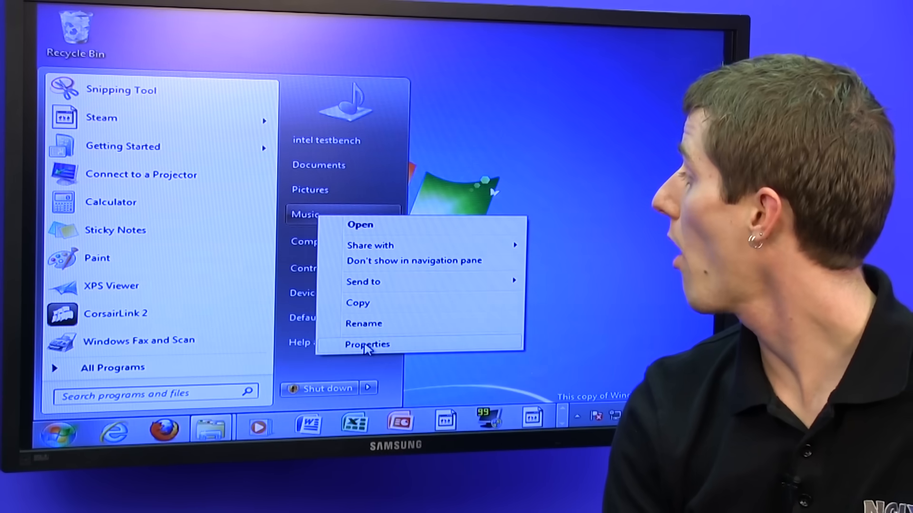
{"action": "left_click", "coordinate": [367, 344]}
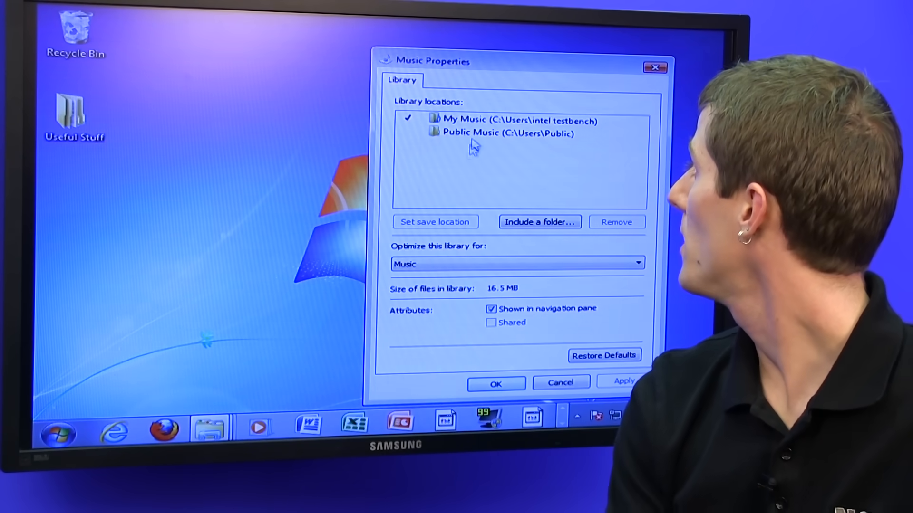
{"action": "left_click", "coordinate": [539, 222]}
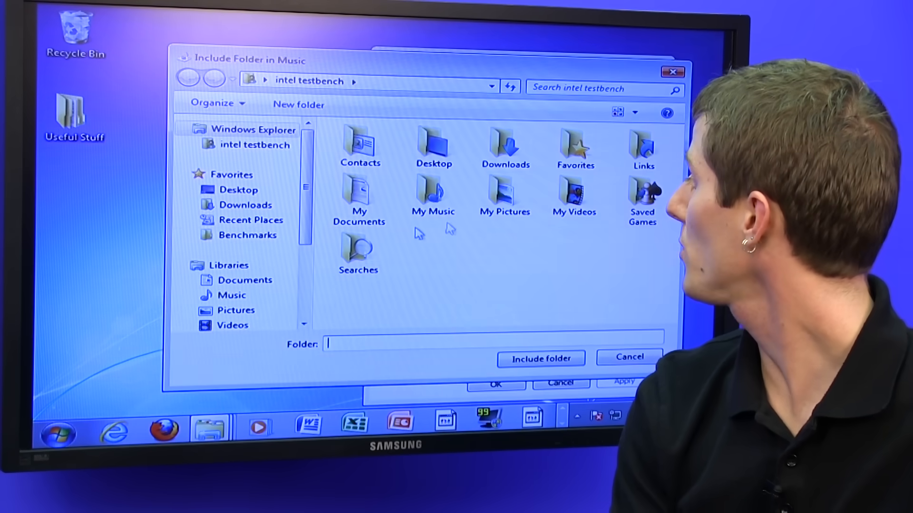
{"action": "scroll", "scroll_direction": "down", "scroll_amount": 3}
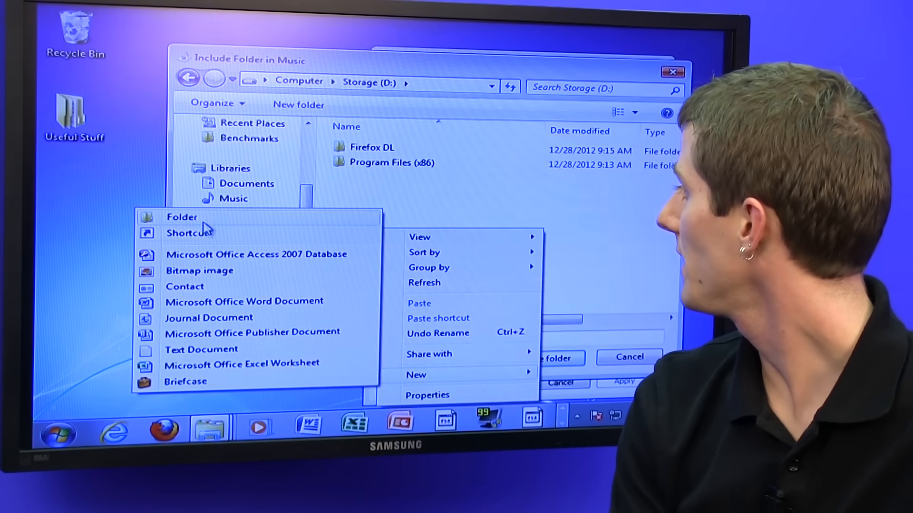
{"action": "left_click", "coordinate": [181, 216]}
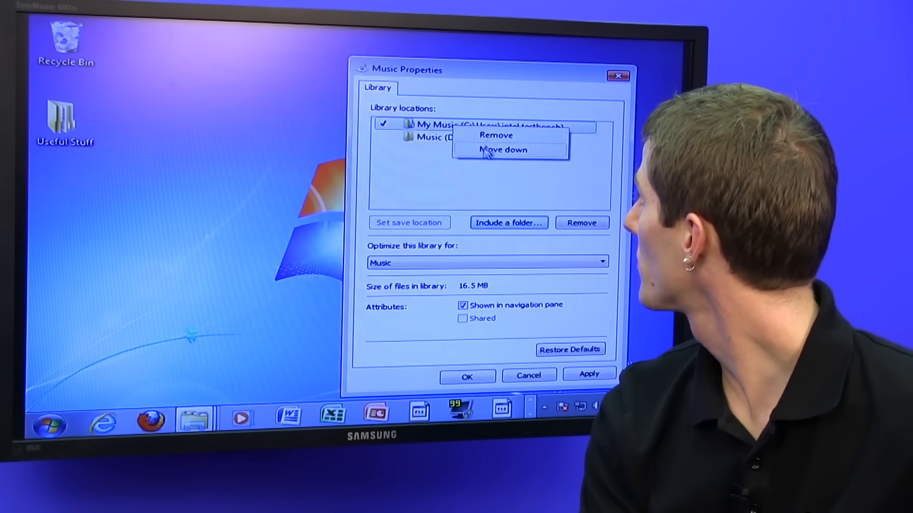
Remove My Music so D:\Music is the only location, save, and show the Libraries window.
{"action": "left_click", "coordinate": [496, 135]}
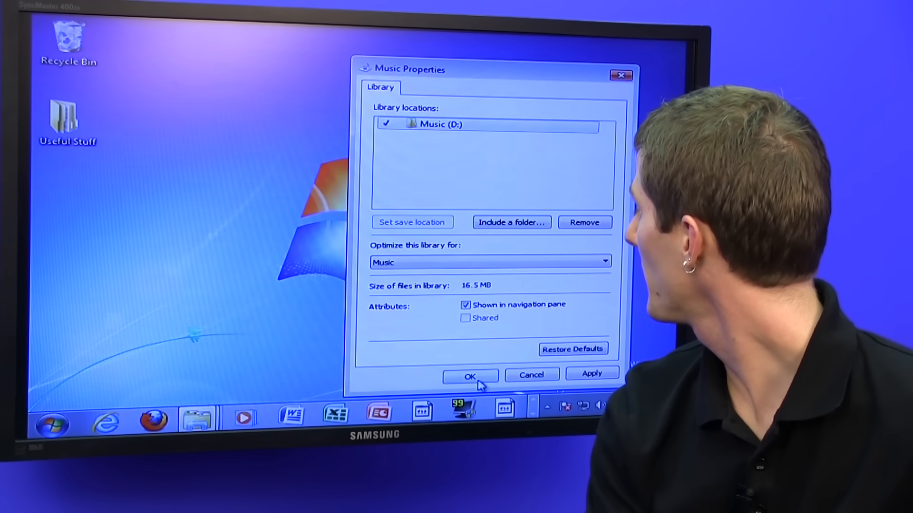
{"action": "left_click", "coordinate": [470, 375]}
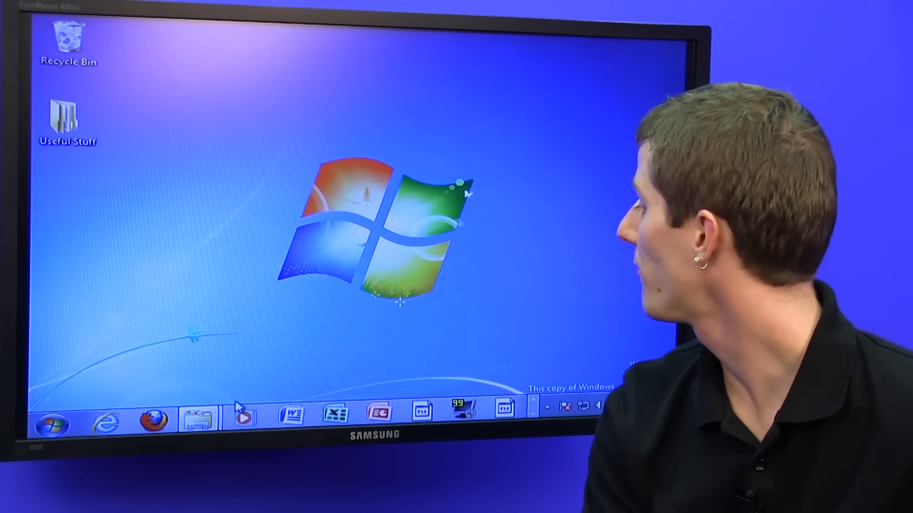
{"action": "left_click", "coordinate": [195, 417]}
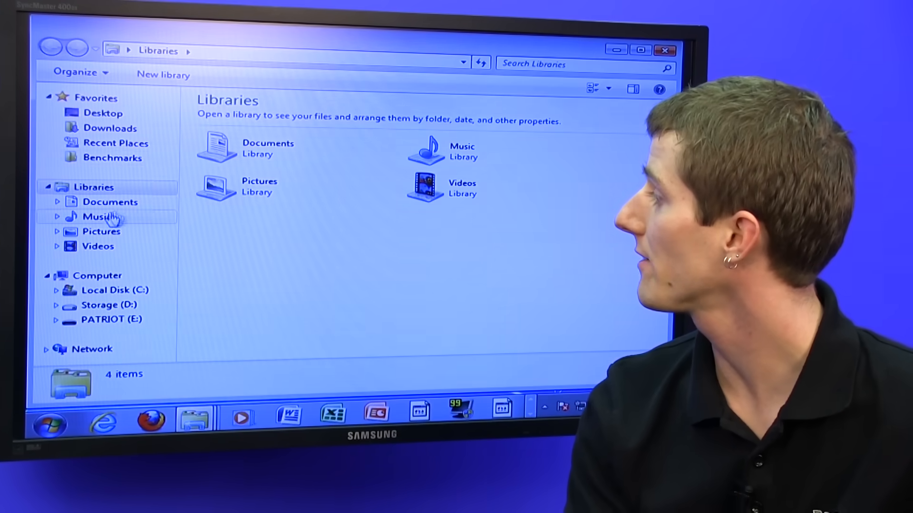